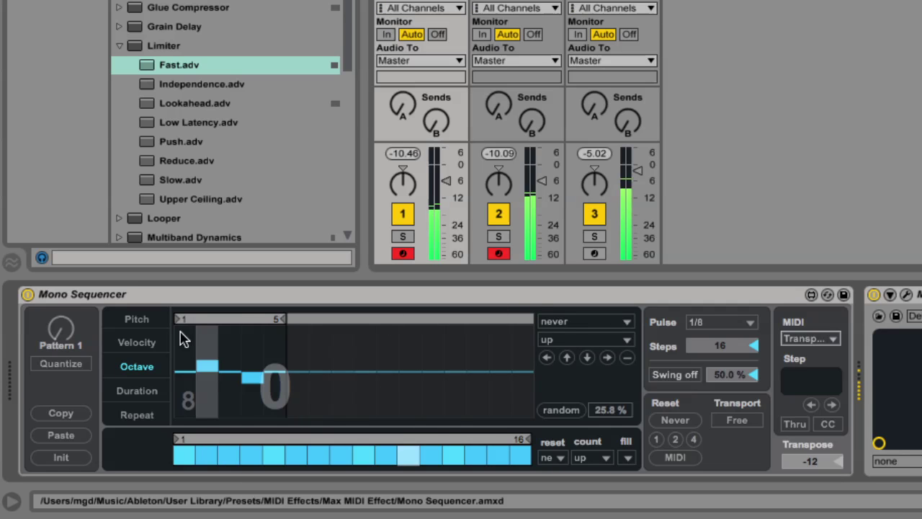
Set the Pitch lane's step direction to random.
left_click(135, 319)
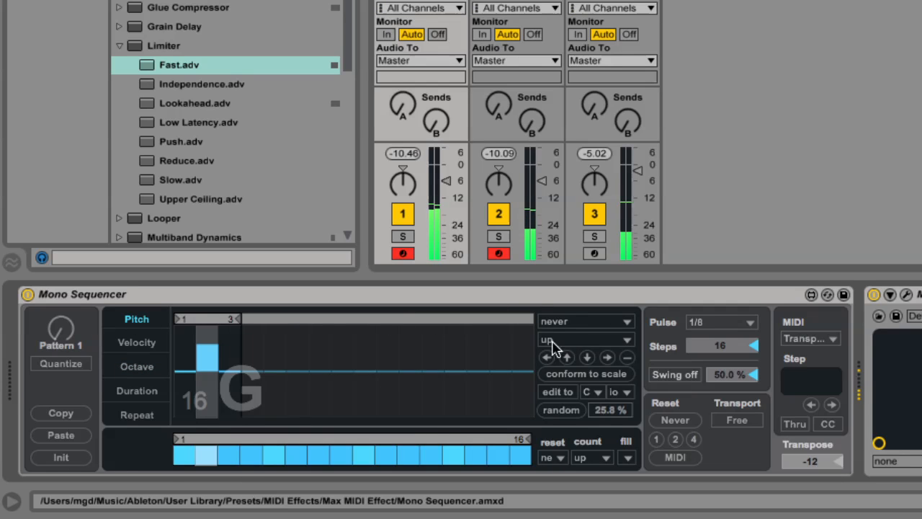
left_click(585, 340)
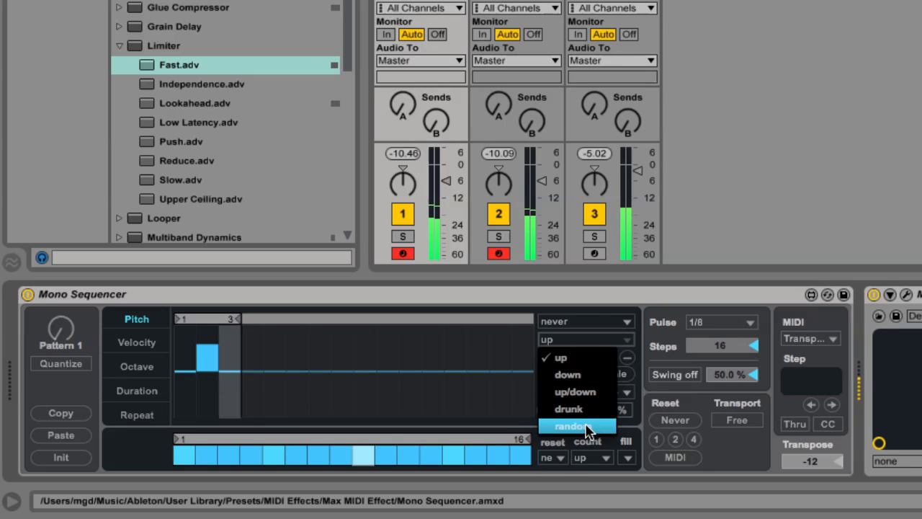
left_click(571, 423)
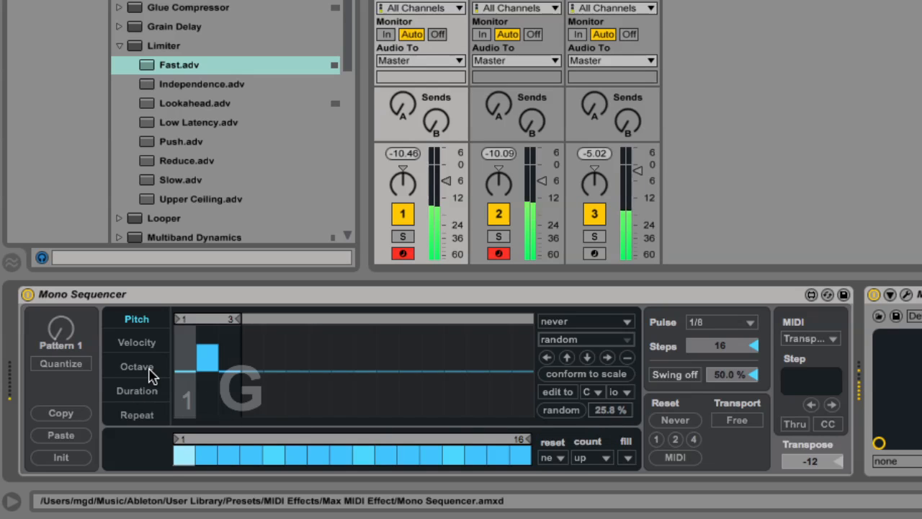
Set the Octave lane's step direction to random.
left_click(135, 366)
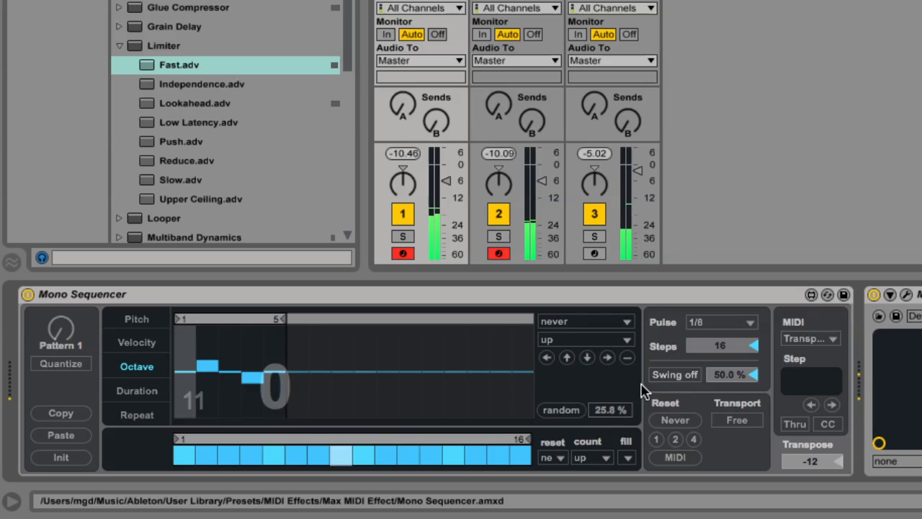
left_click(585, 340)
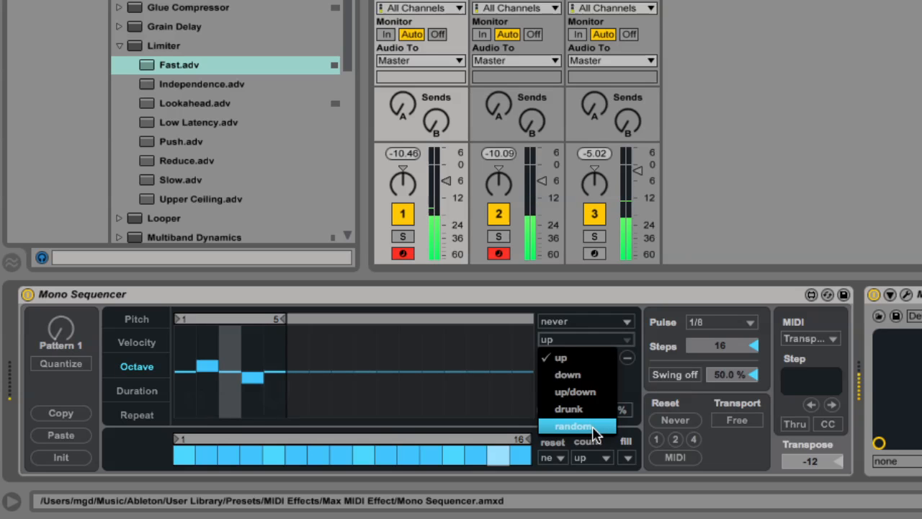
left_click(571, 425)
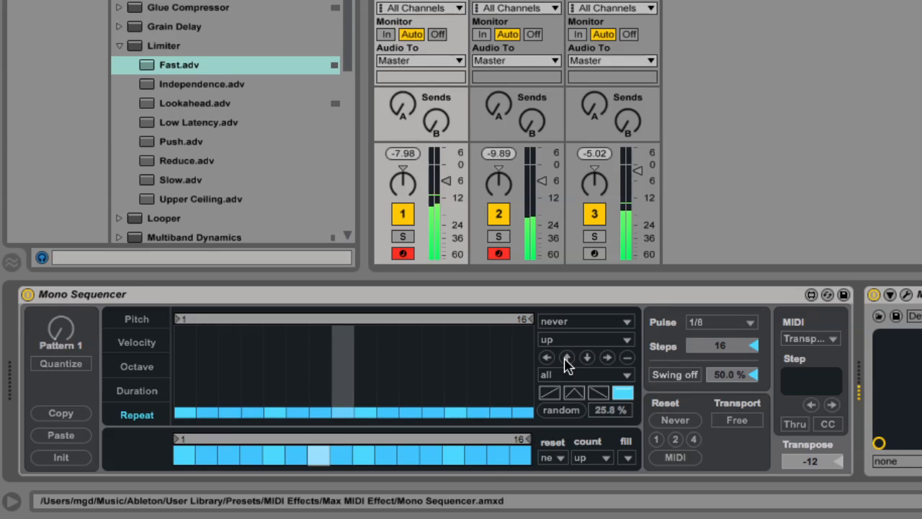
Raise the Repeat lane step values with the step arrow button.
left_click(568, 357)
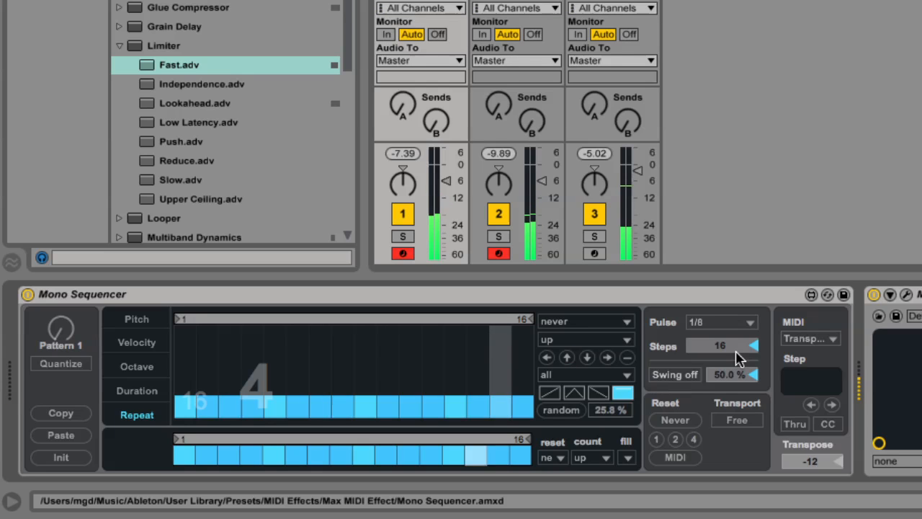
Set the pulse rate to 1/2 and shift the repeat pattern one step along.
left_click(720, 321)
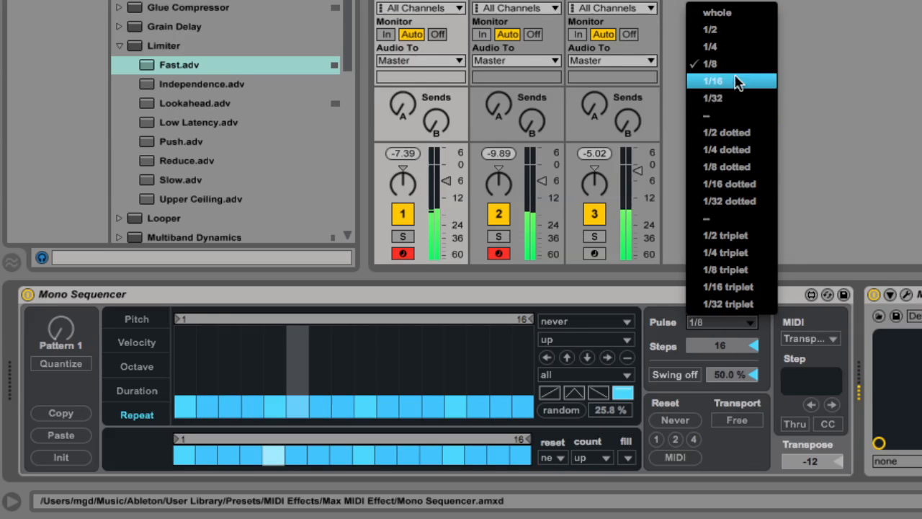
left_click(723, 30)
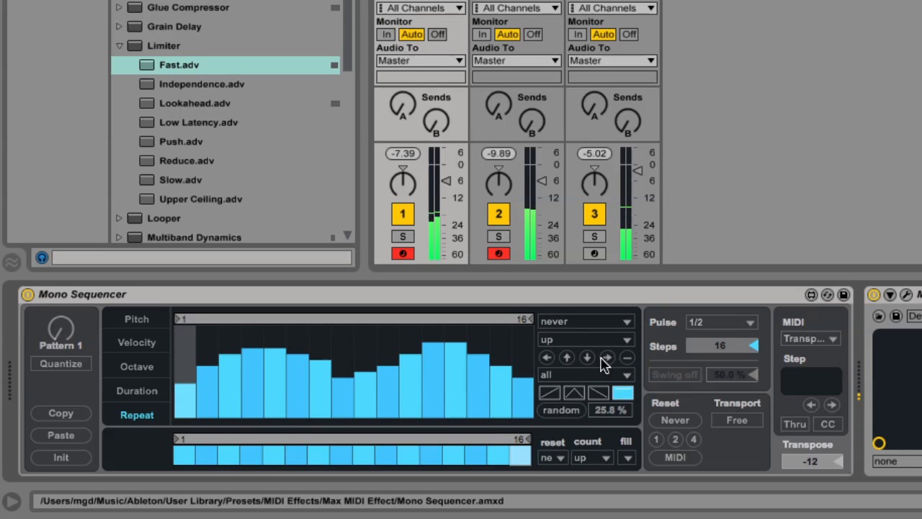
left_click(584, 376)
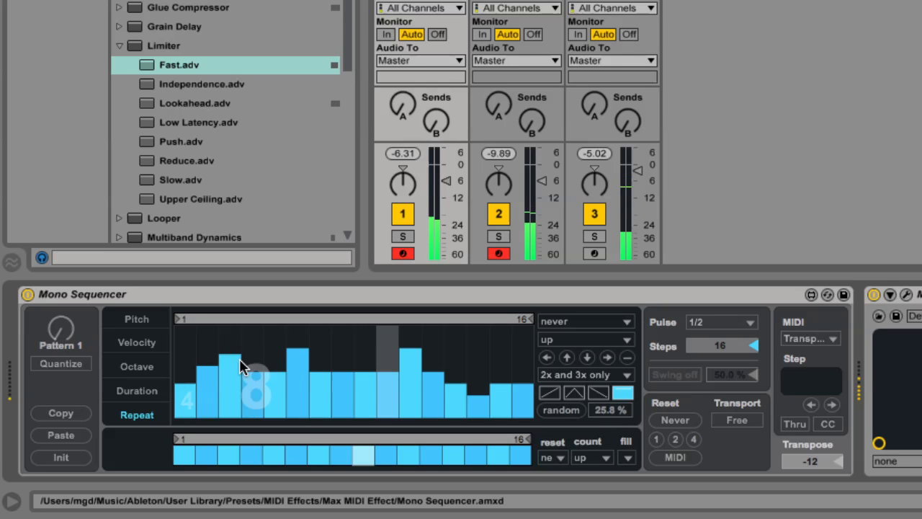
Set a new repeat value for a step within the 2x–3x range.
left_click(585, 375)
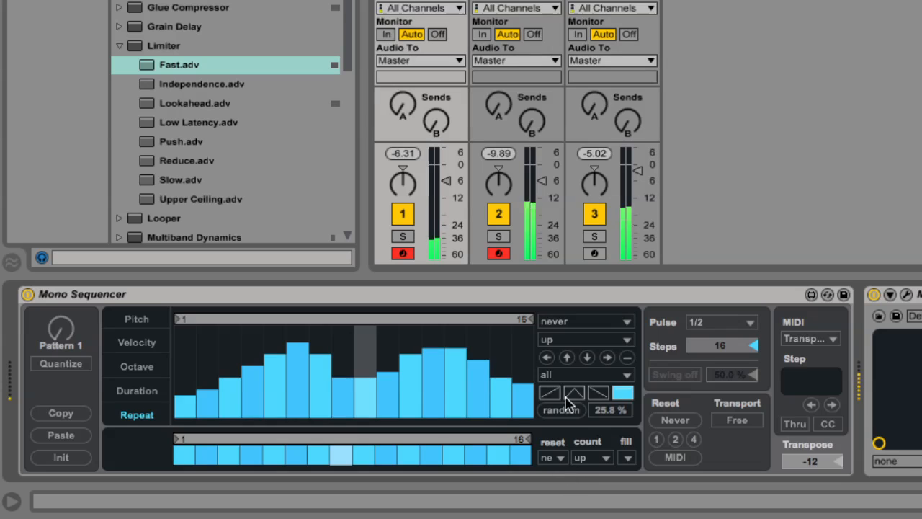
Apply a preset wave shape to the Repeat lane steps across all repeat values.
left_click(550, 392)
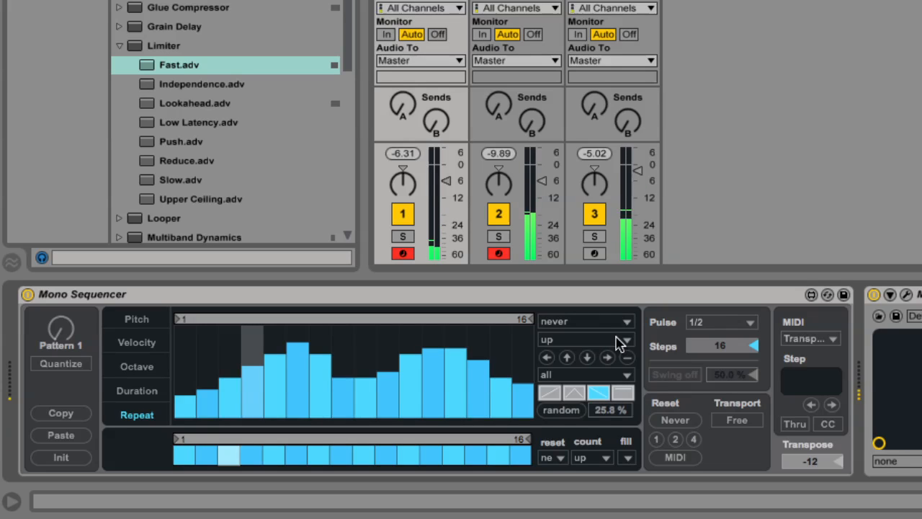
Lower all repeat values, set the pulse to 1/8 and make the Repeat lane step randomly.
left_click(588, 357)
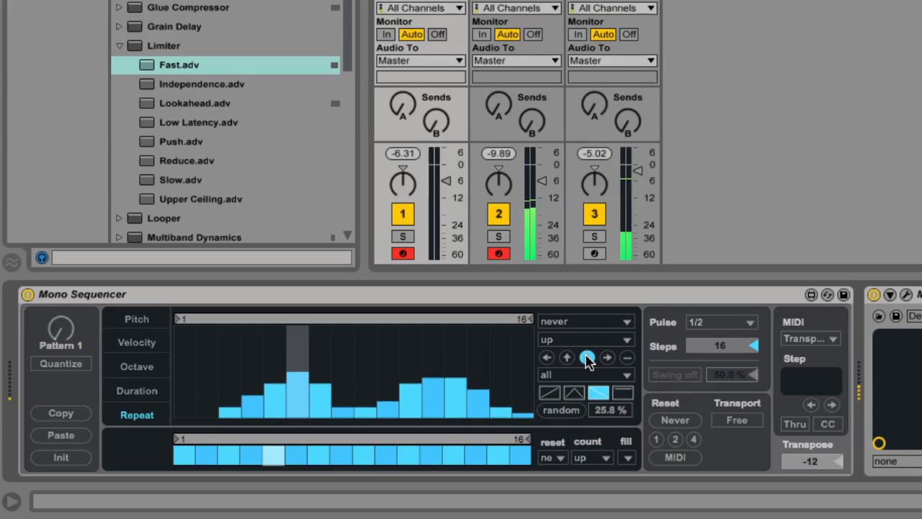
left_click(722, 322)
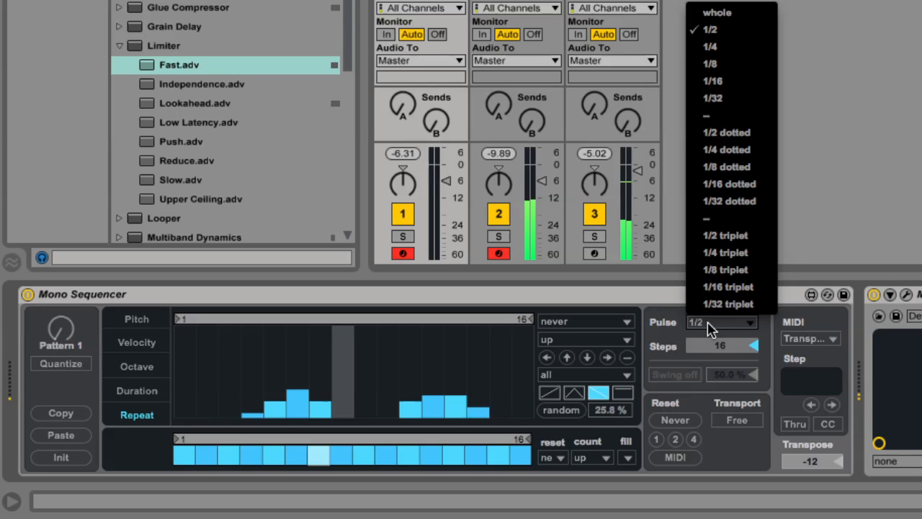
left_click(717, 65)
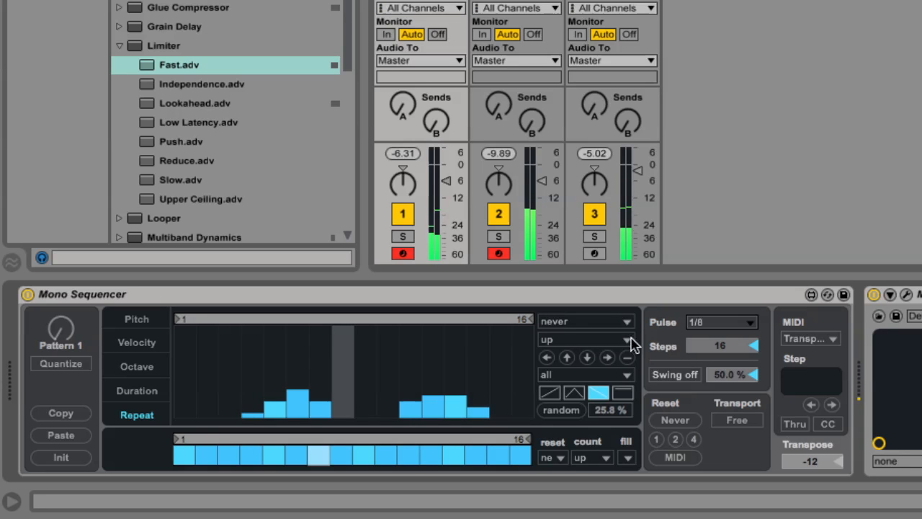
left_click(585, 340)
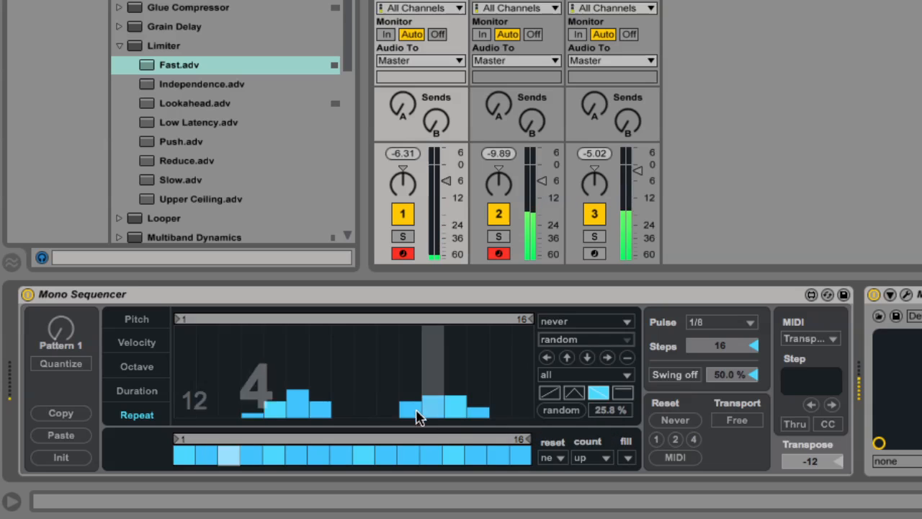